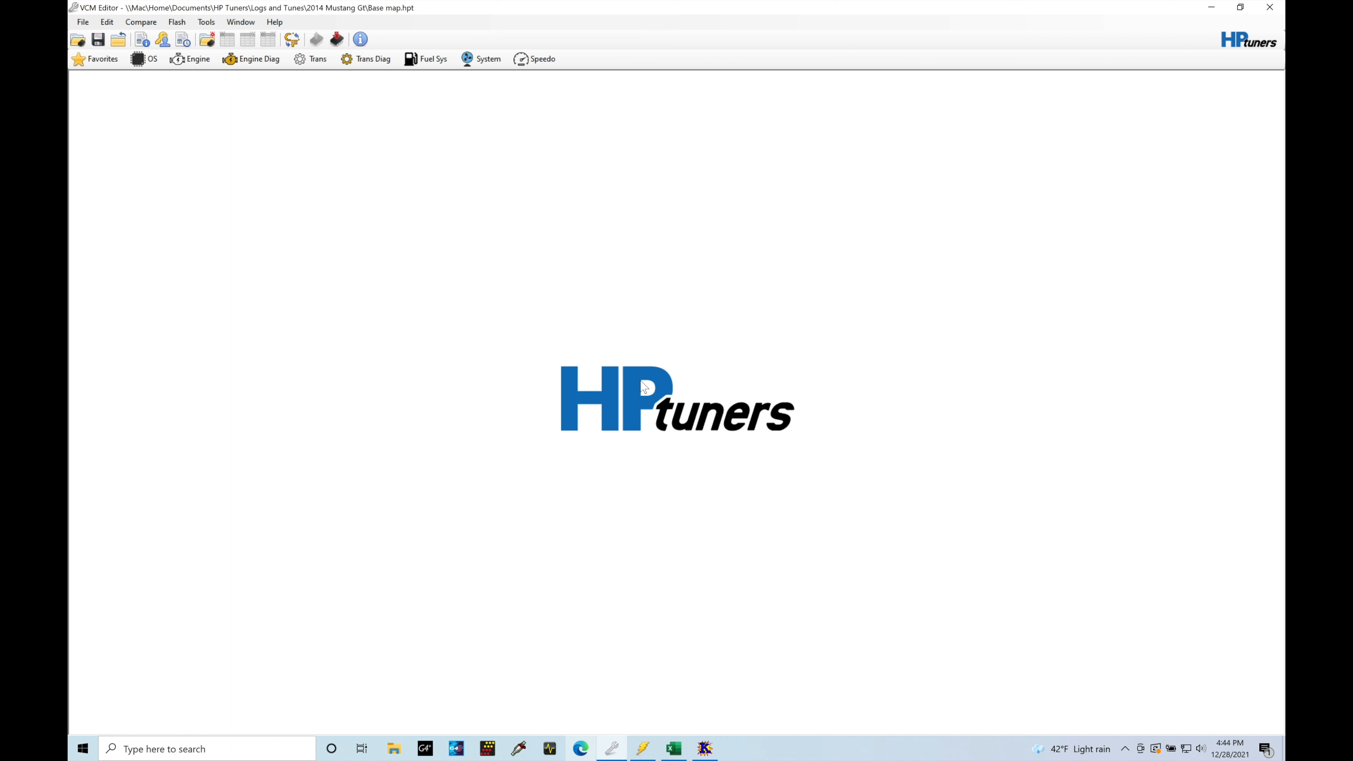
mouse_move(488, 436)
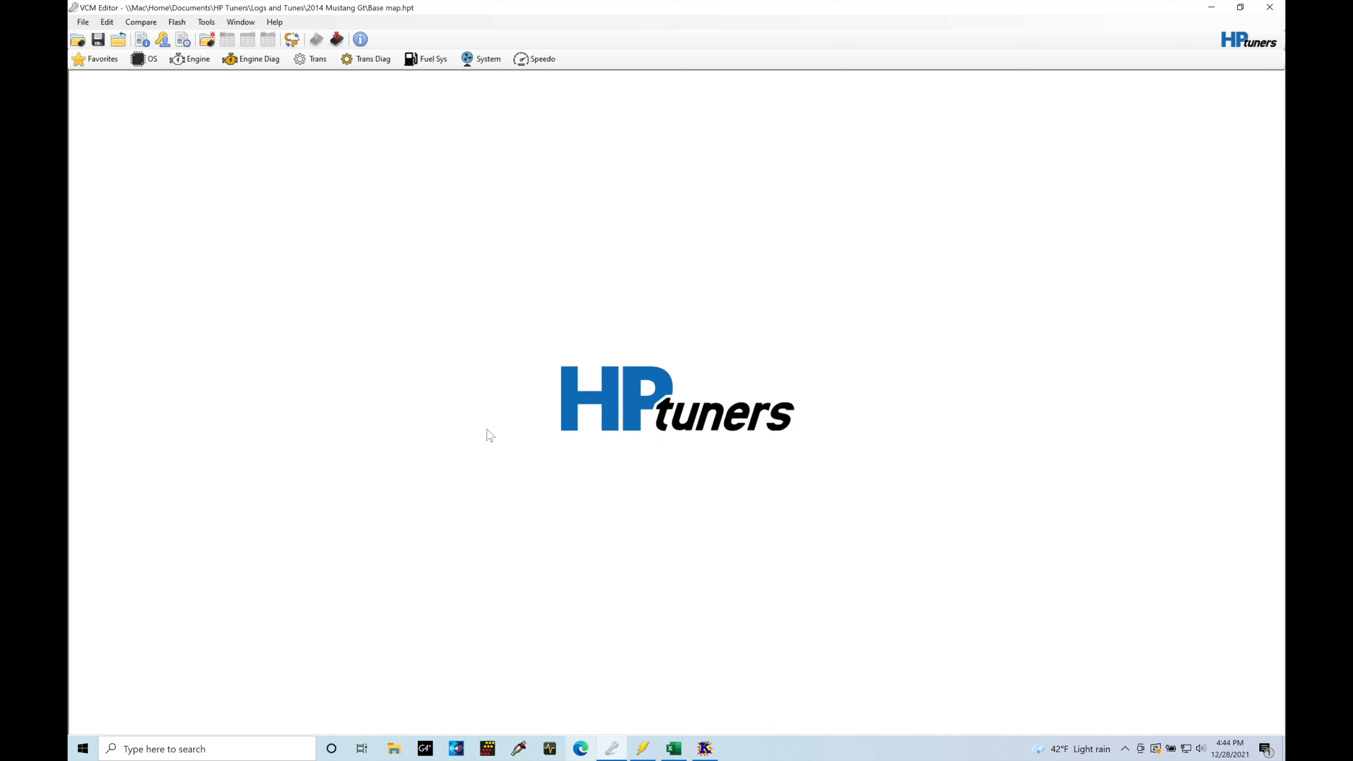
mouse_move(235, 270)
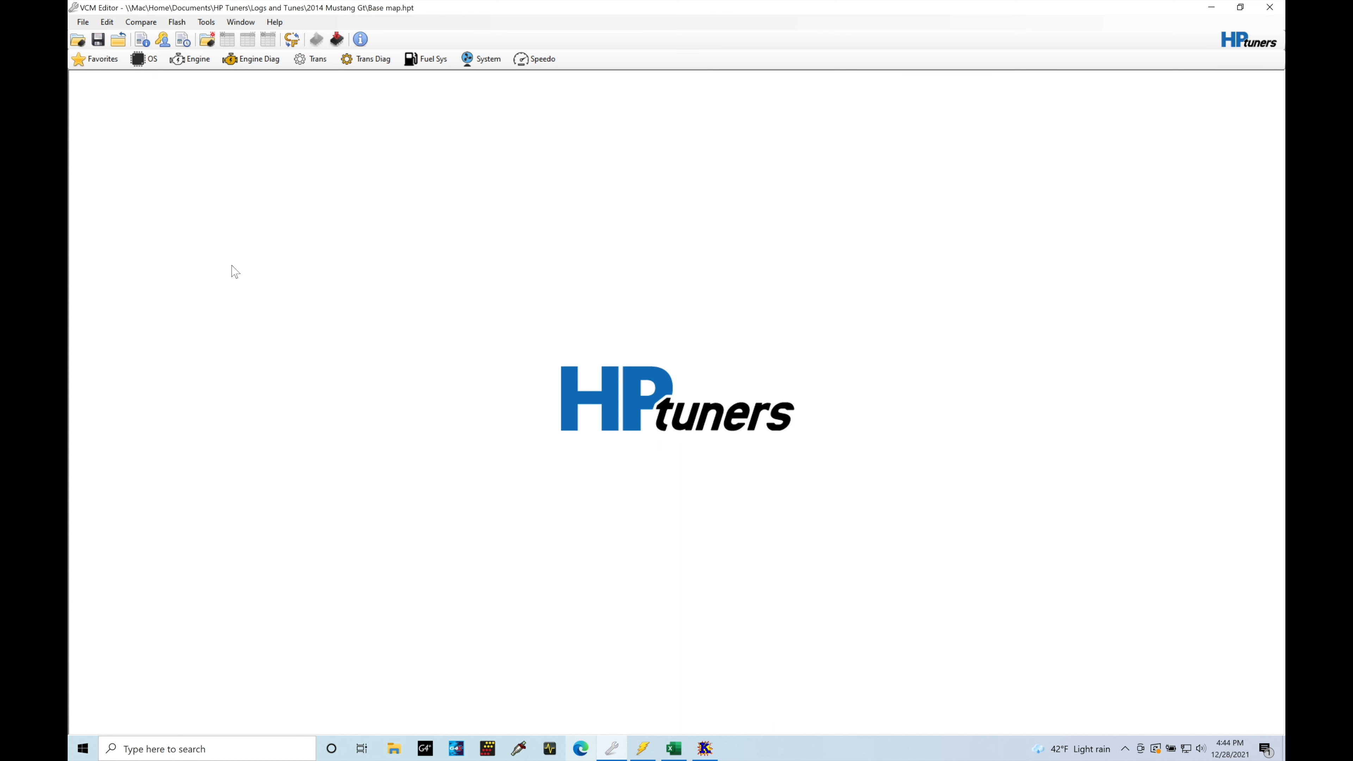
mouse_move(203, 185)
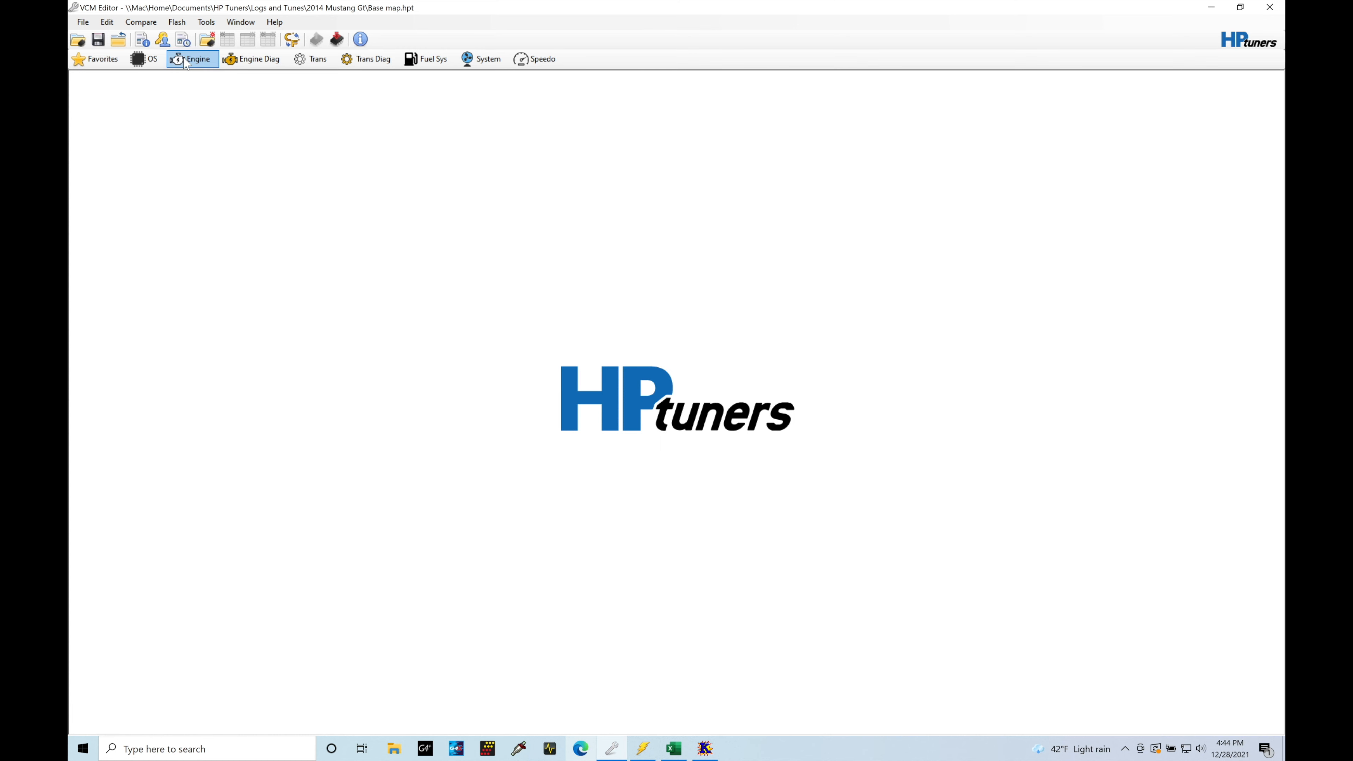
- Bring up the Engine settings window for the 2014 Mustang GT base map
click(193, 59)
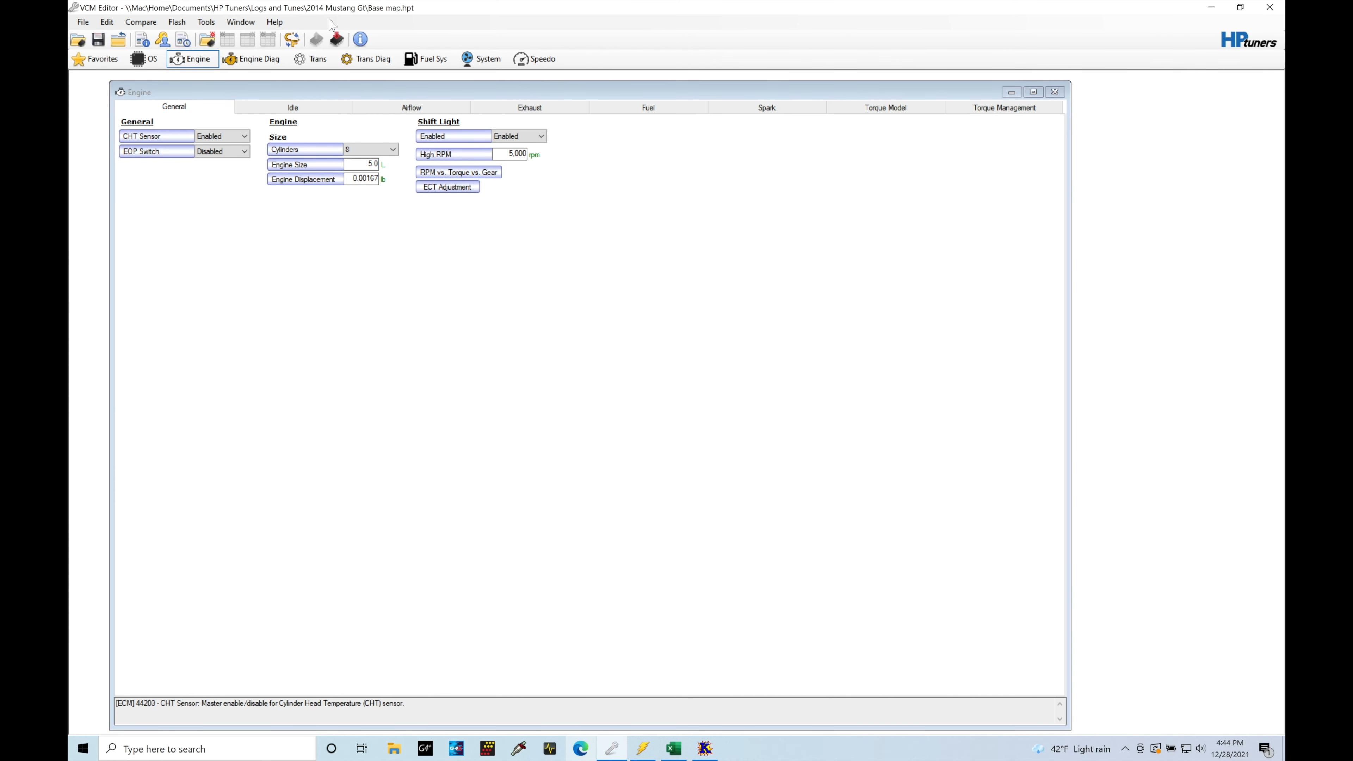
mouse_move(381, 95)
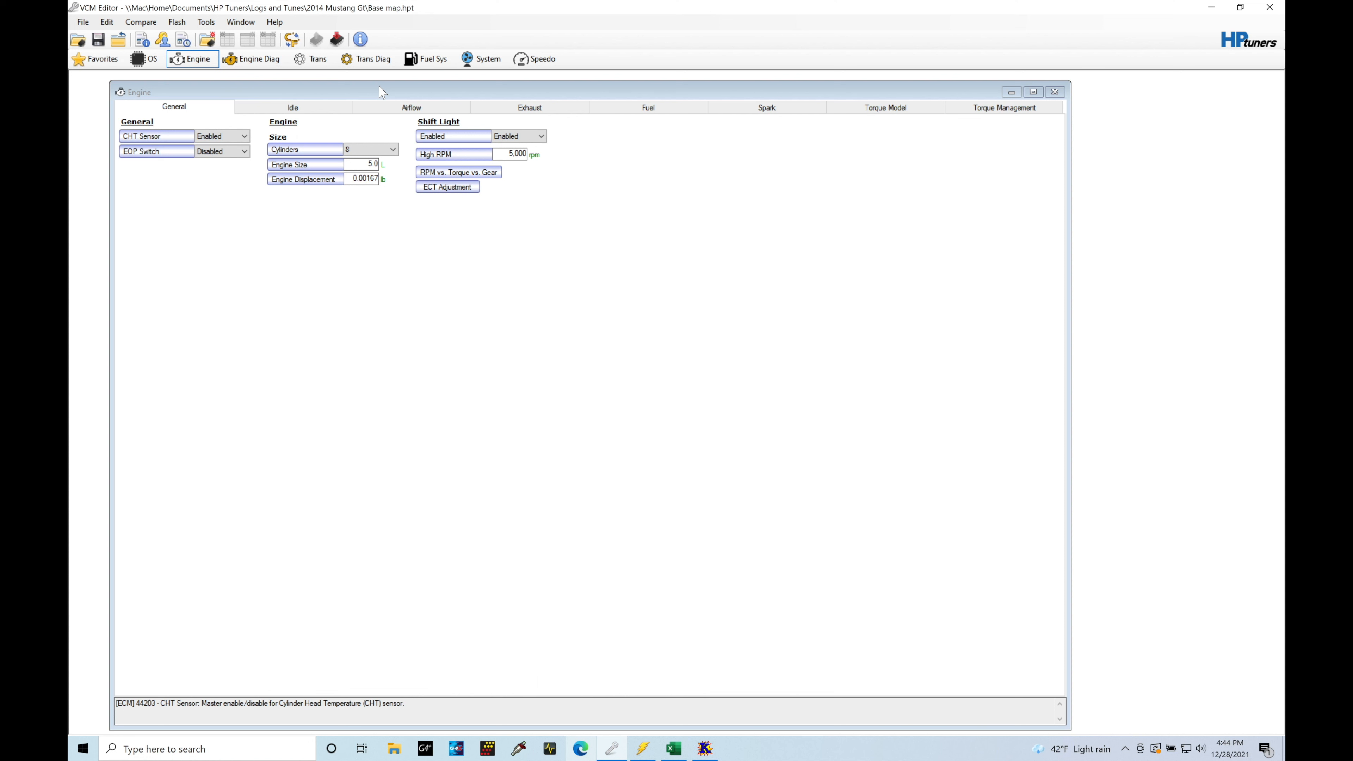
- Show the Fuel Cranking vs. ECT table, all temperatures at 1.000
click(648, 107)
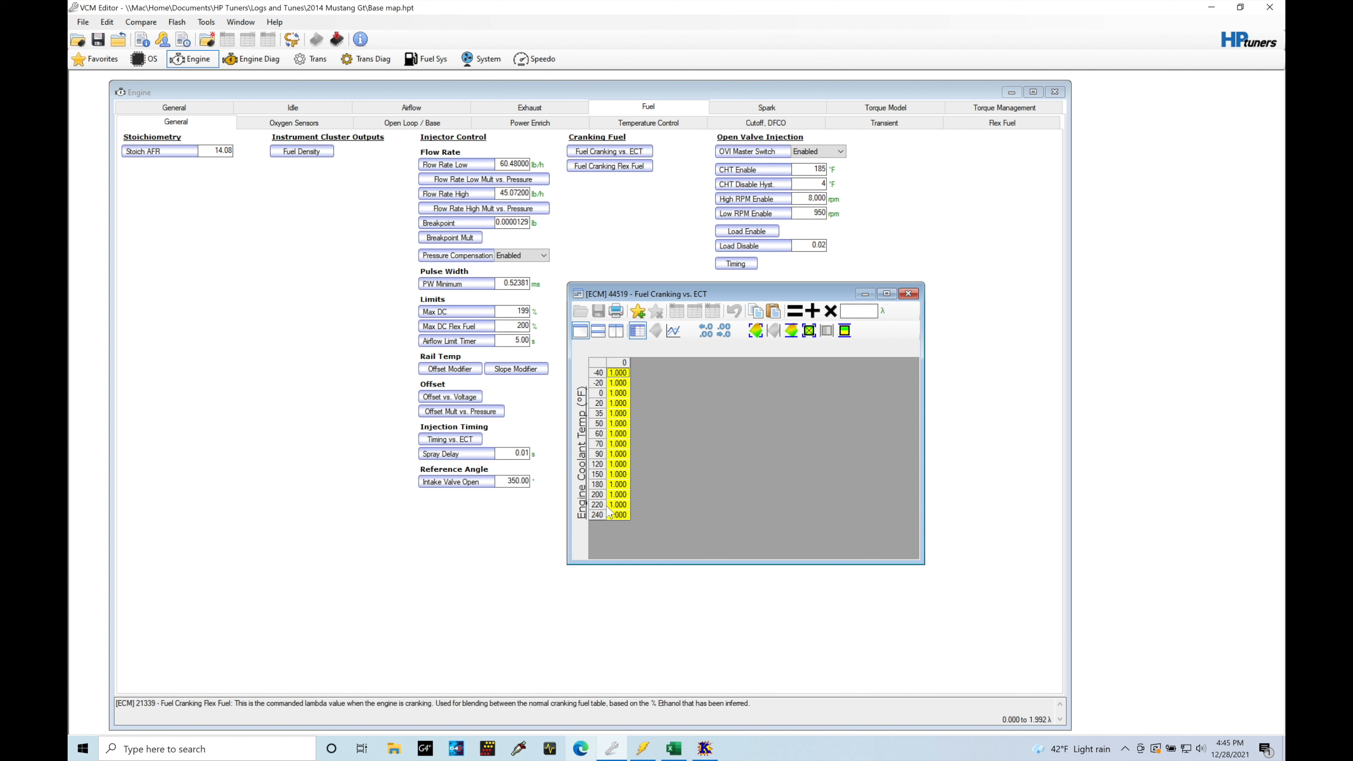
mouse_move(665, 471)
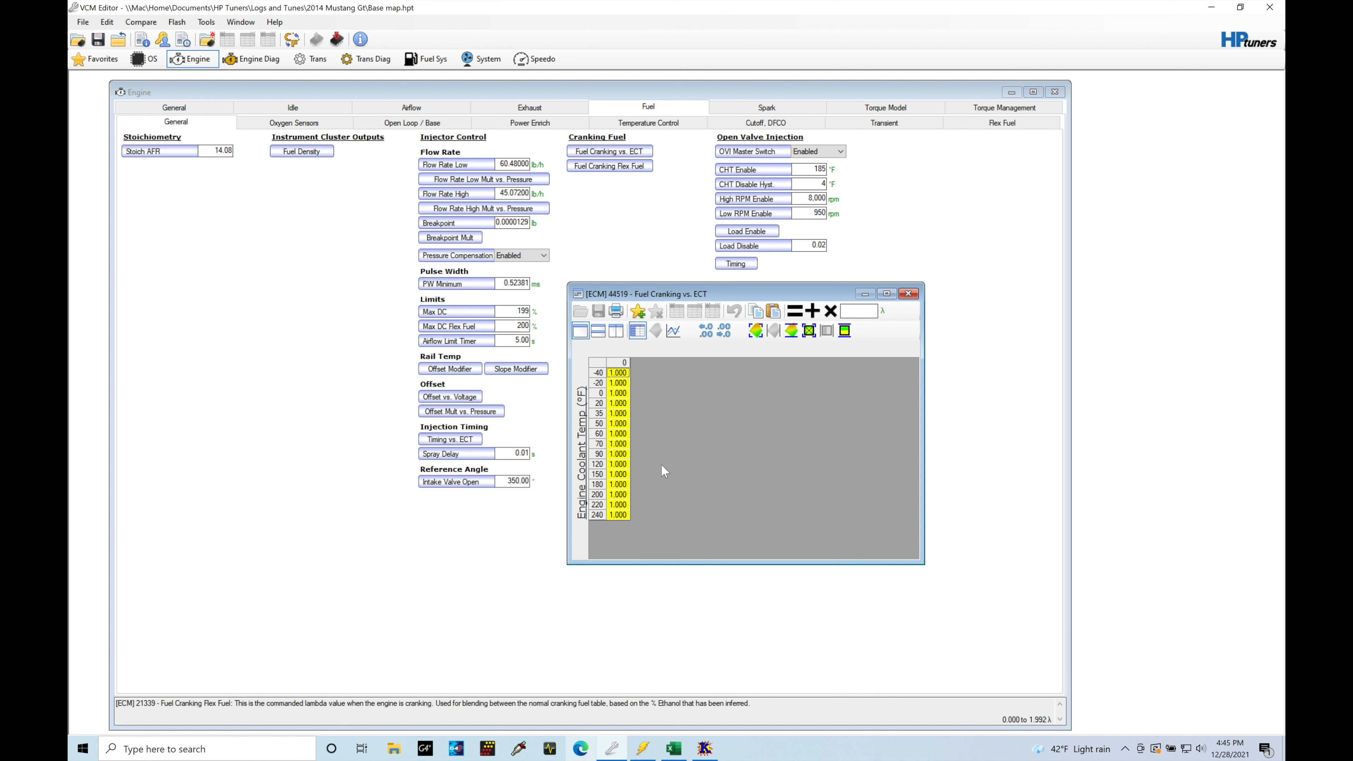
mouse_move(642, 423)
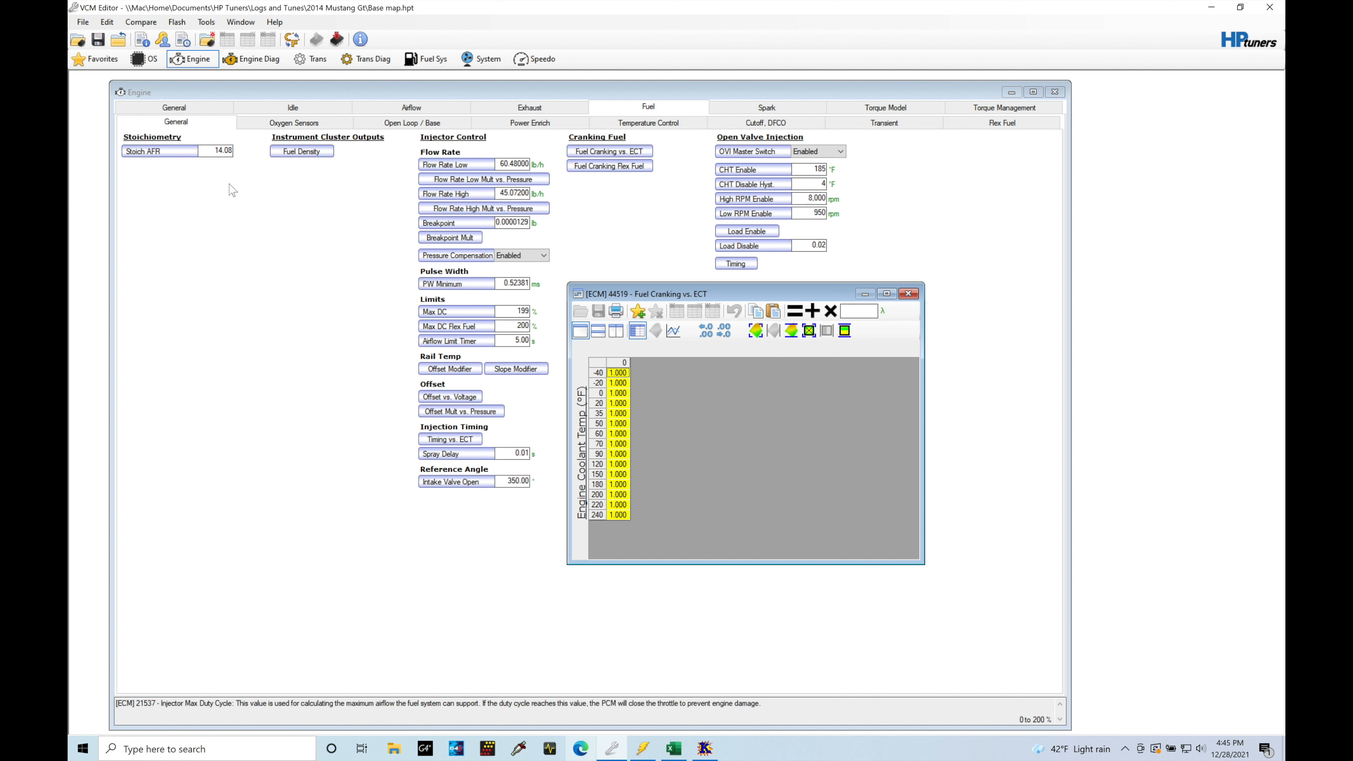
mouse_move(289, 400)
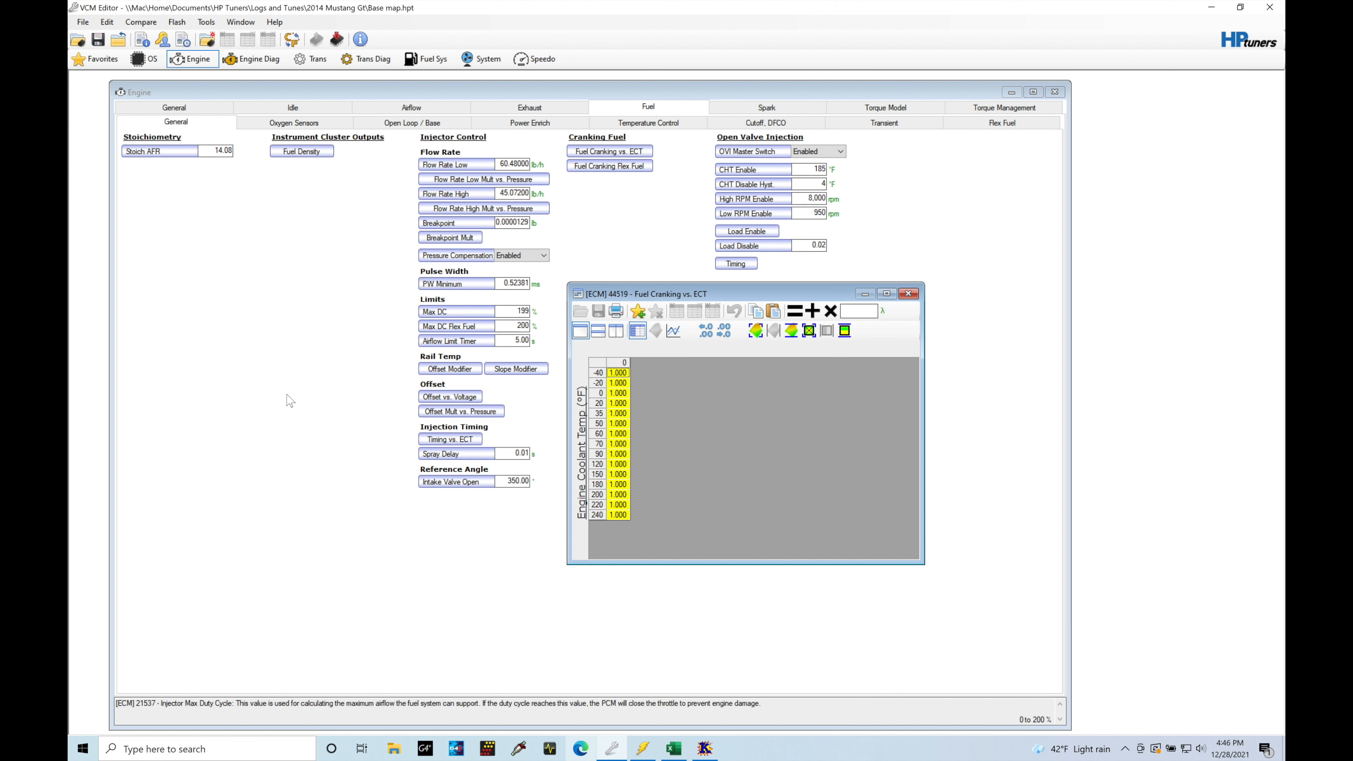
mouse_move(229, 177)
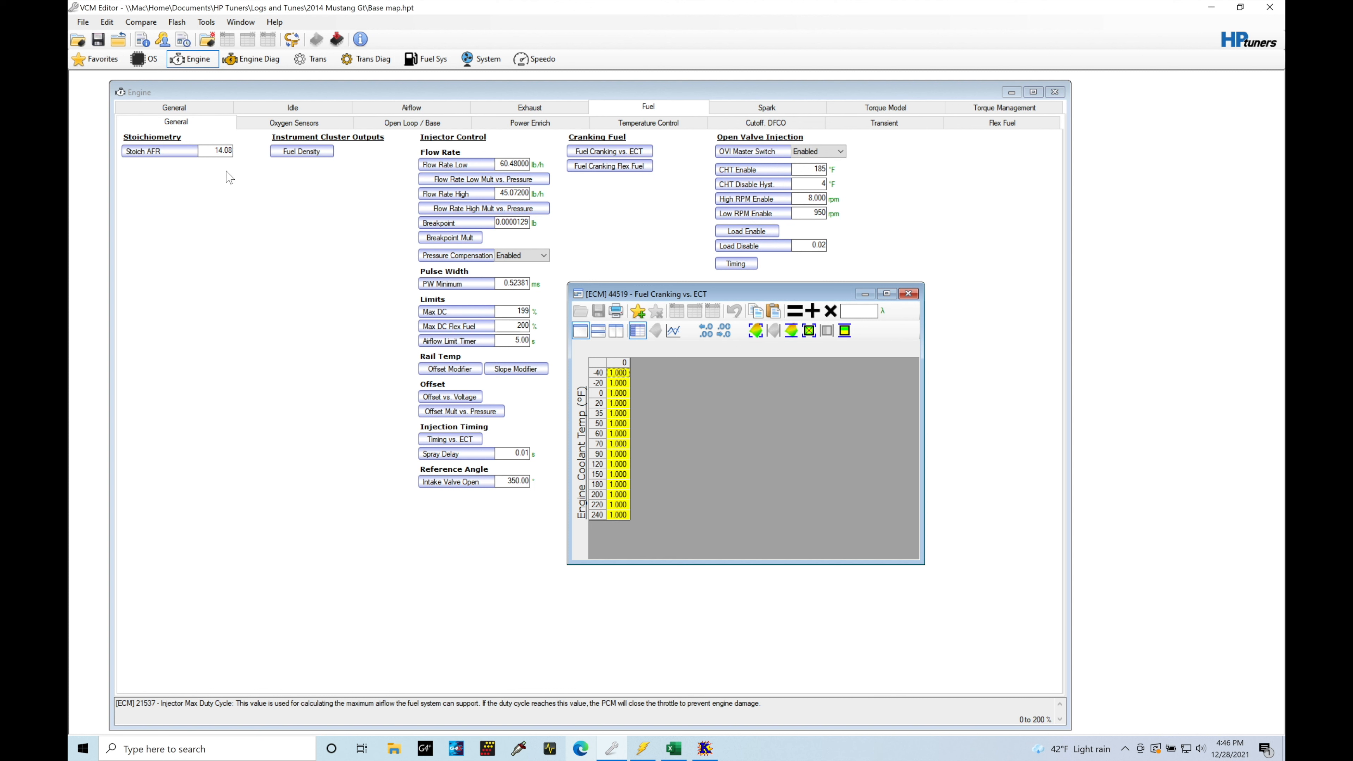
mouse_move(253, 216)
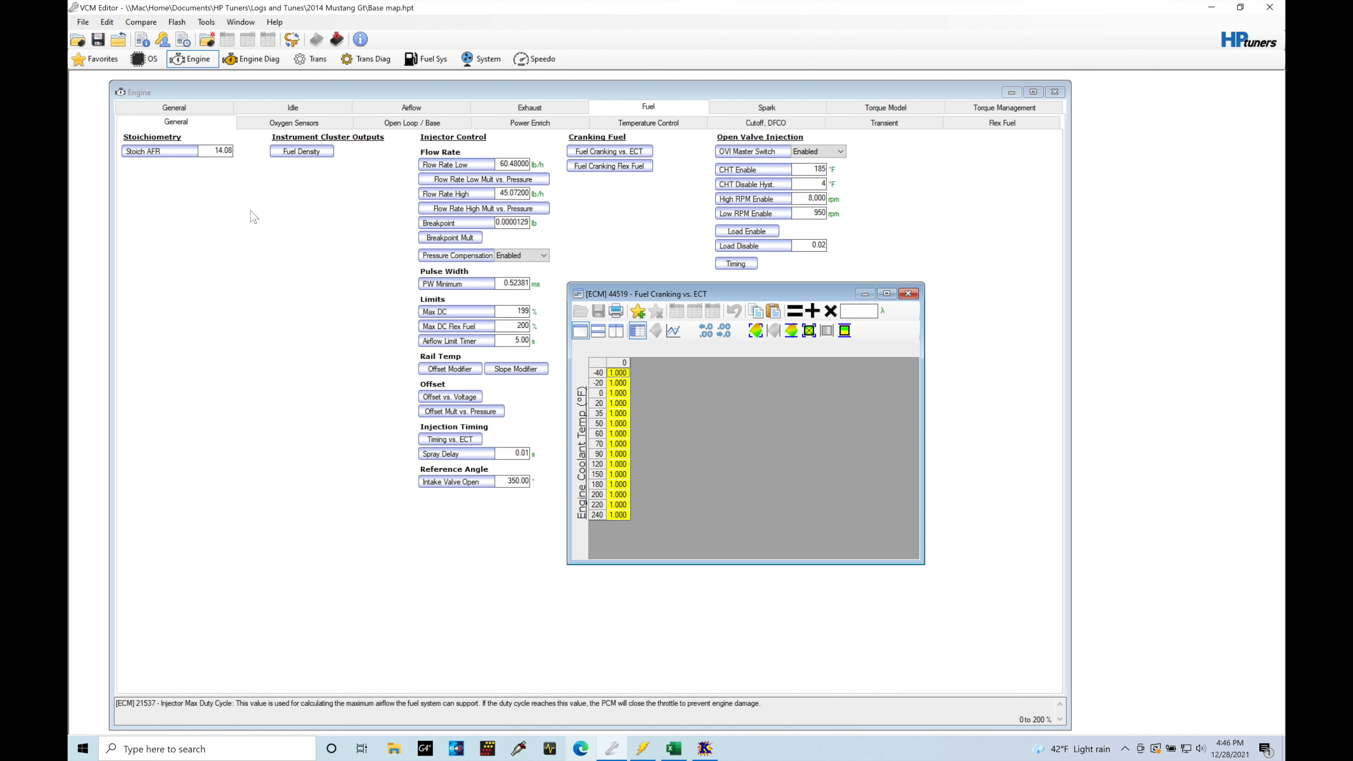
- List the editor tools while keeping the Fuel Cranking vs. ECT table visible
click(205, 22)
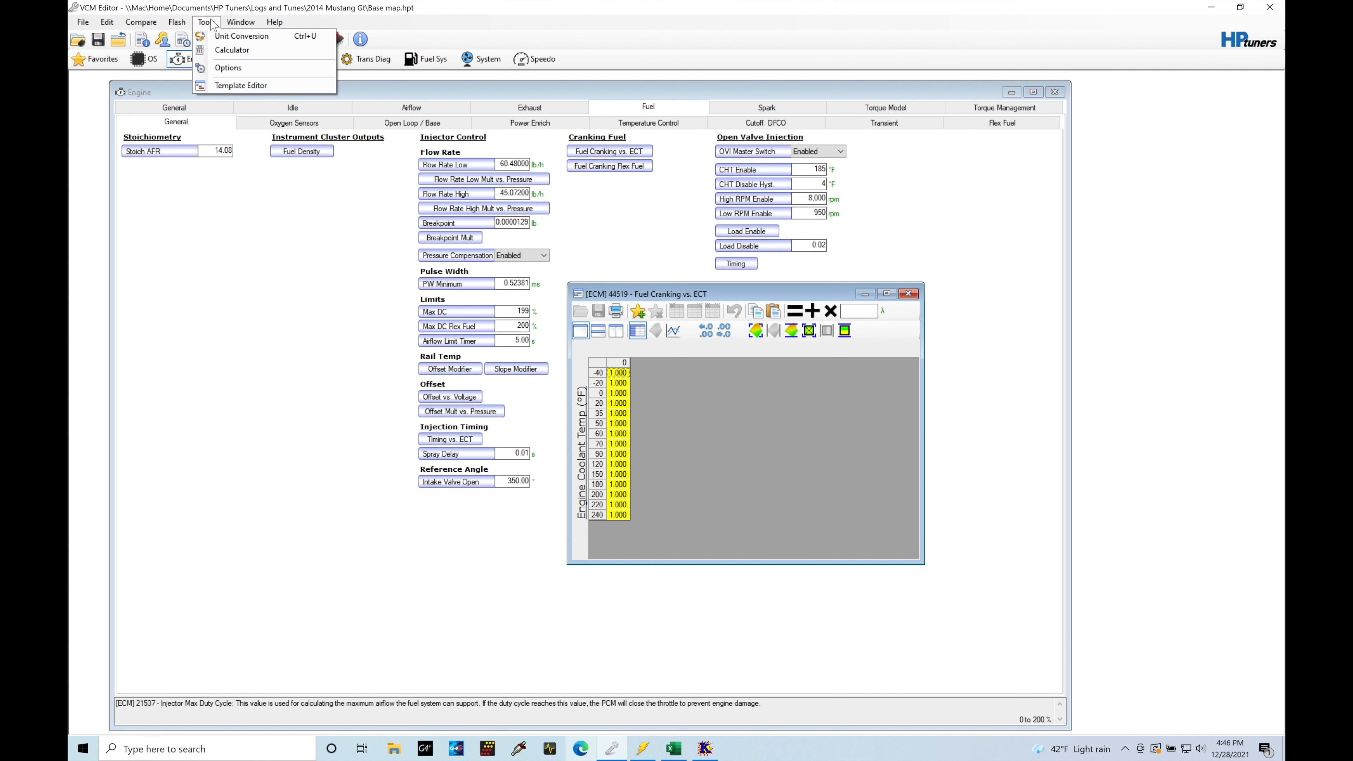
- Compute 0.106534090909091 in the calculator beside the cranking table, then close it
click(232, 49)
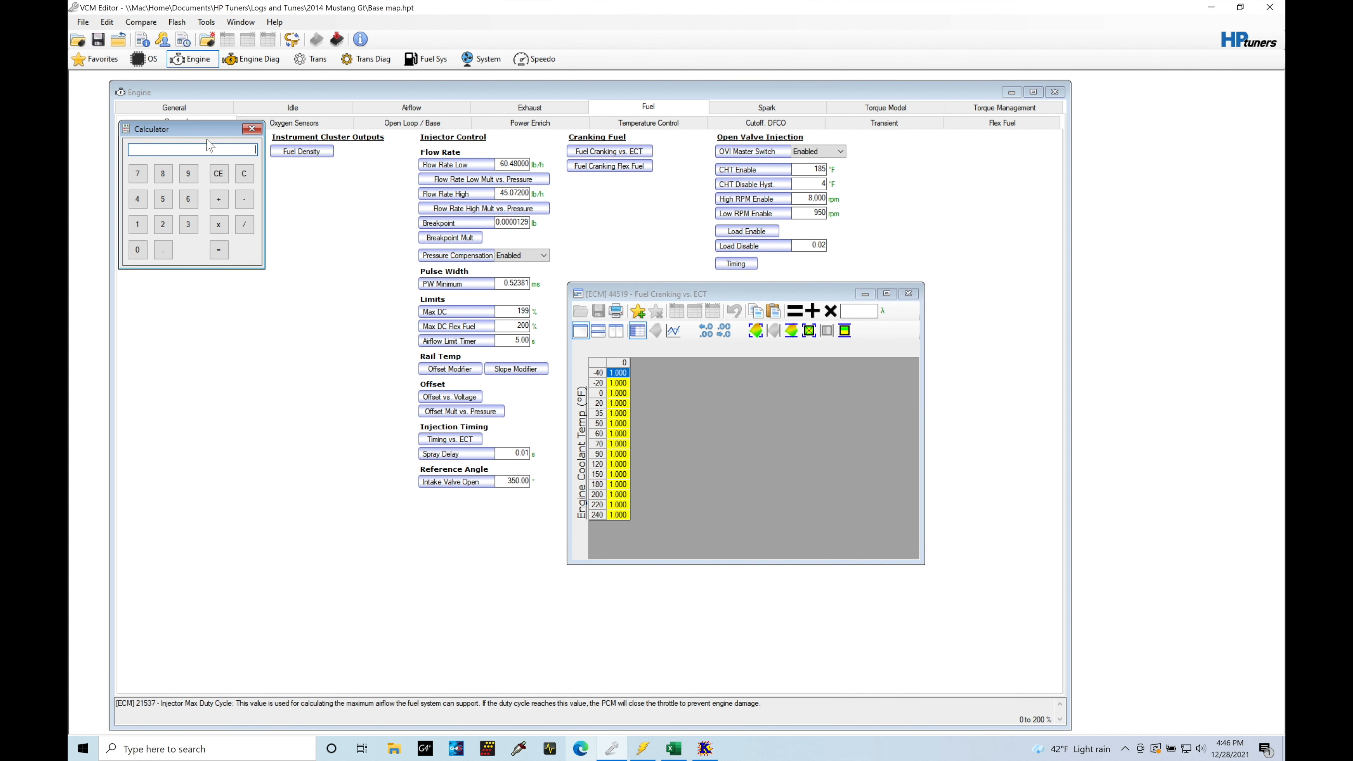
drag(207, 128, 321, 246)
text(1.5)
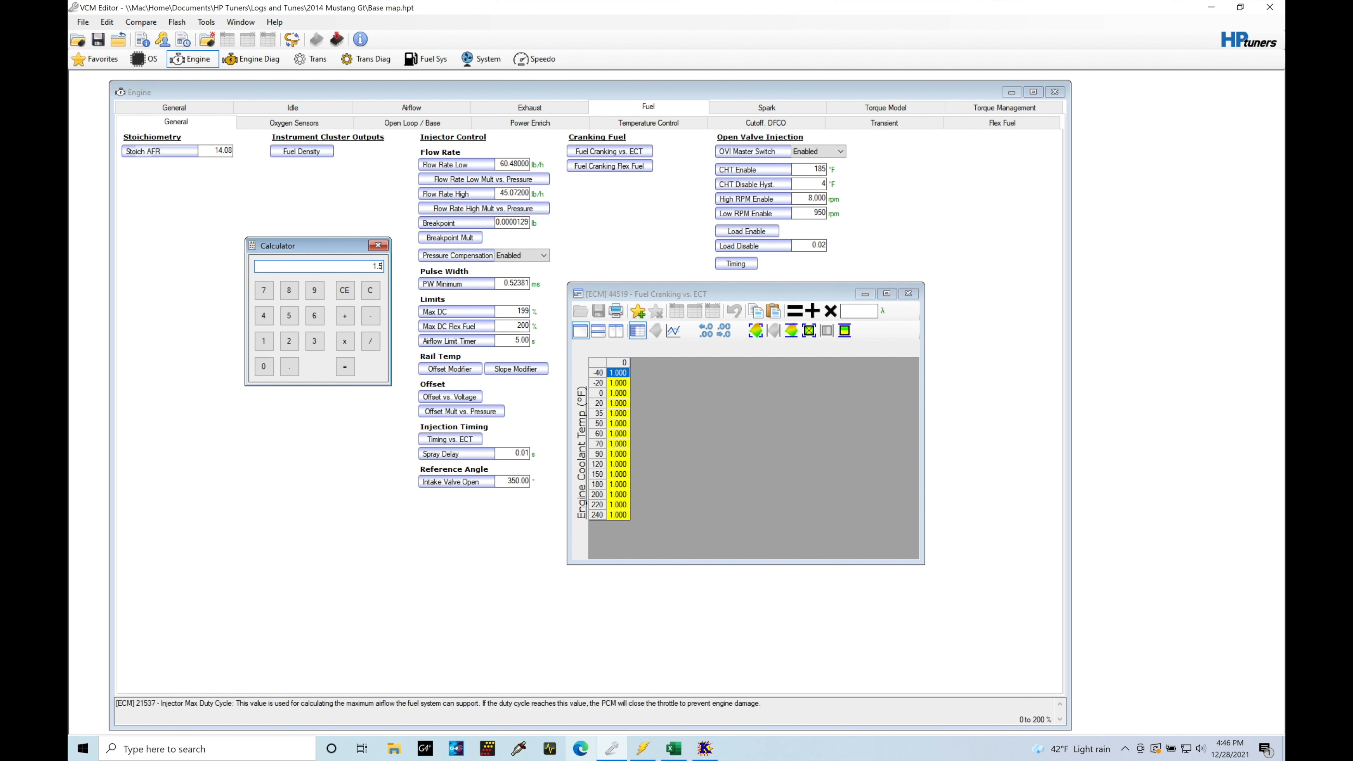
click(370, 290)
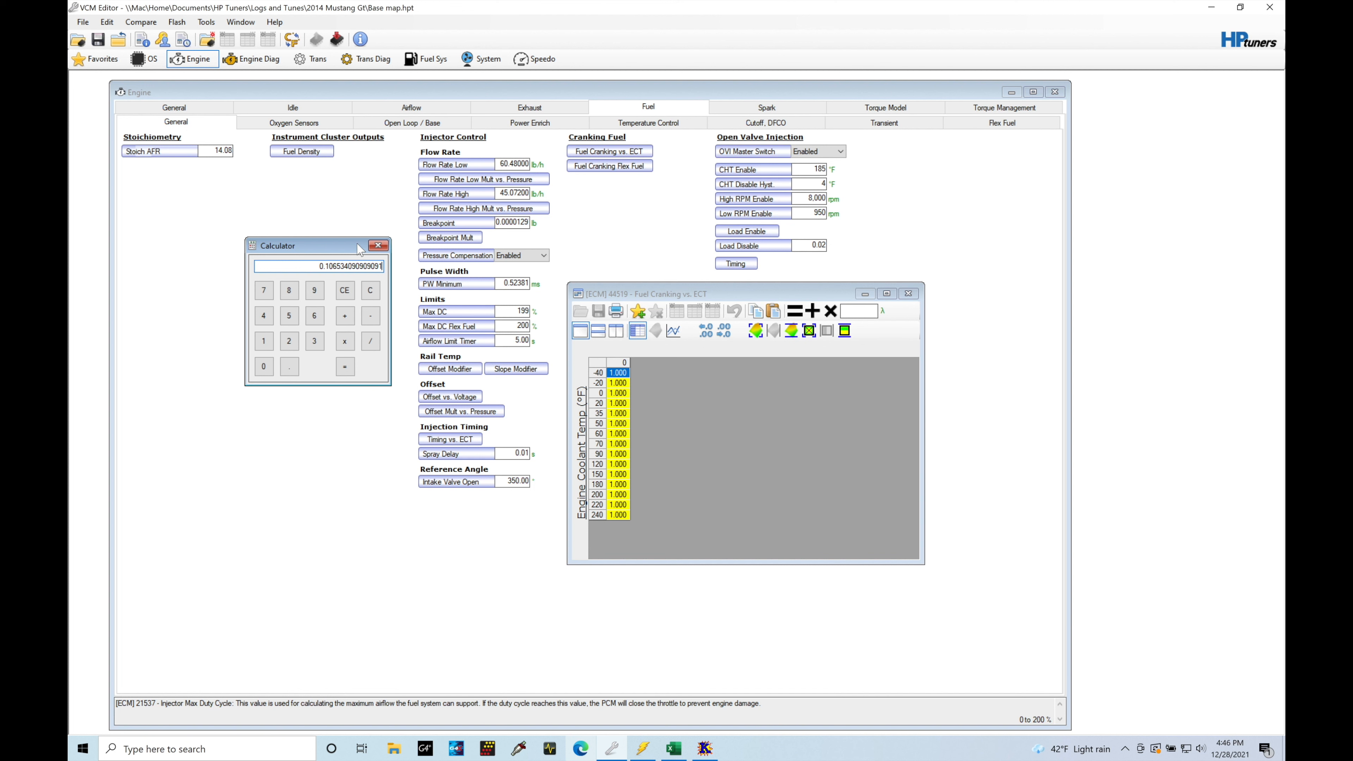
click(378, 246)
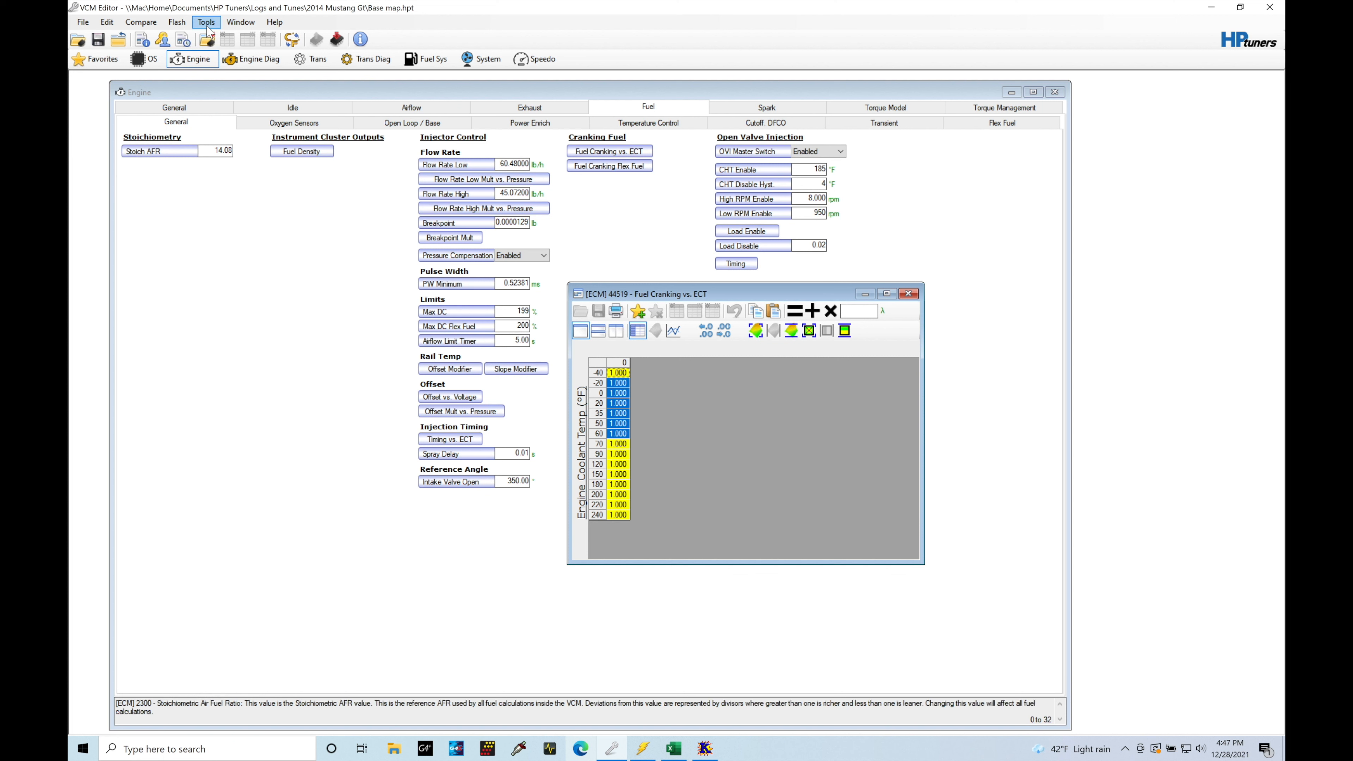
- Show the tools list again with the cold -20 to 60 °F cranking cells selected
click(205, 22)
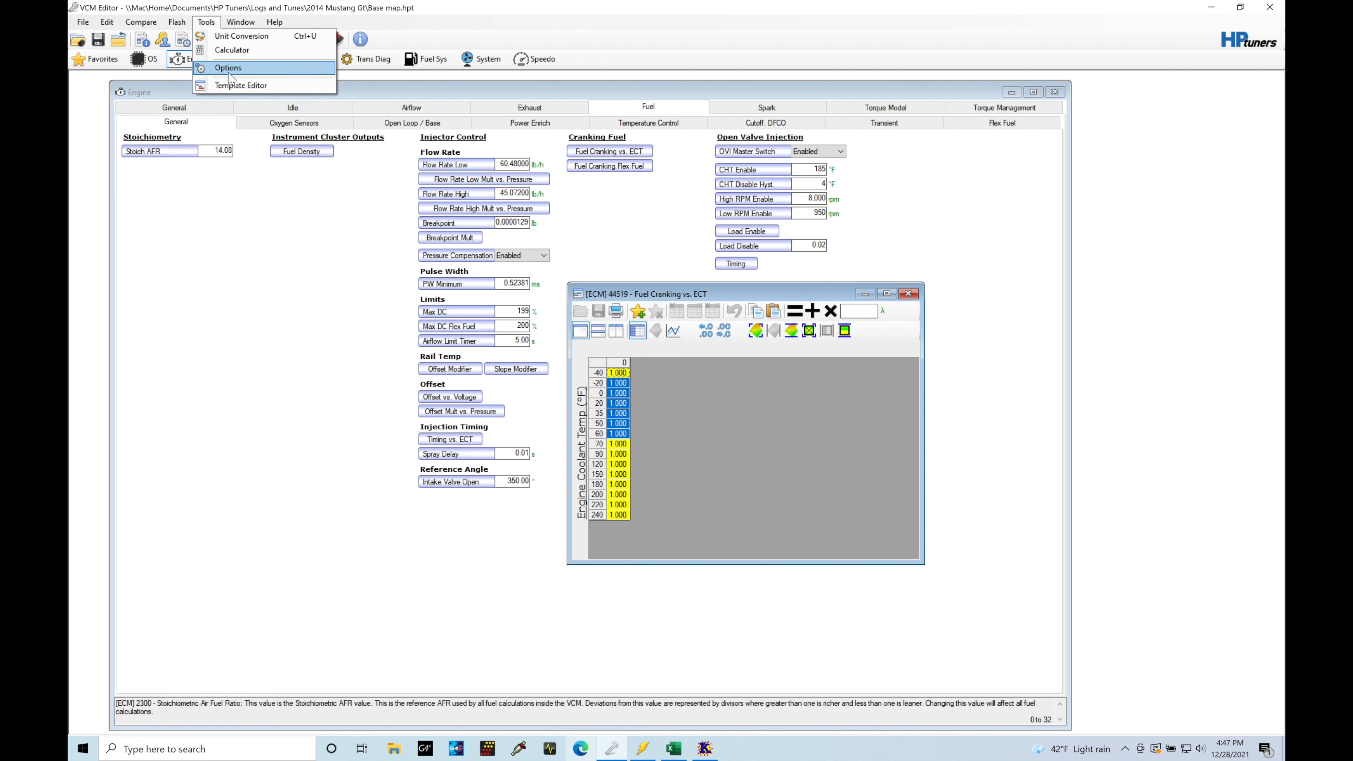
- Briefly view the editor options, then reopen the calculator and clear it to 0
click(227, 68)
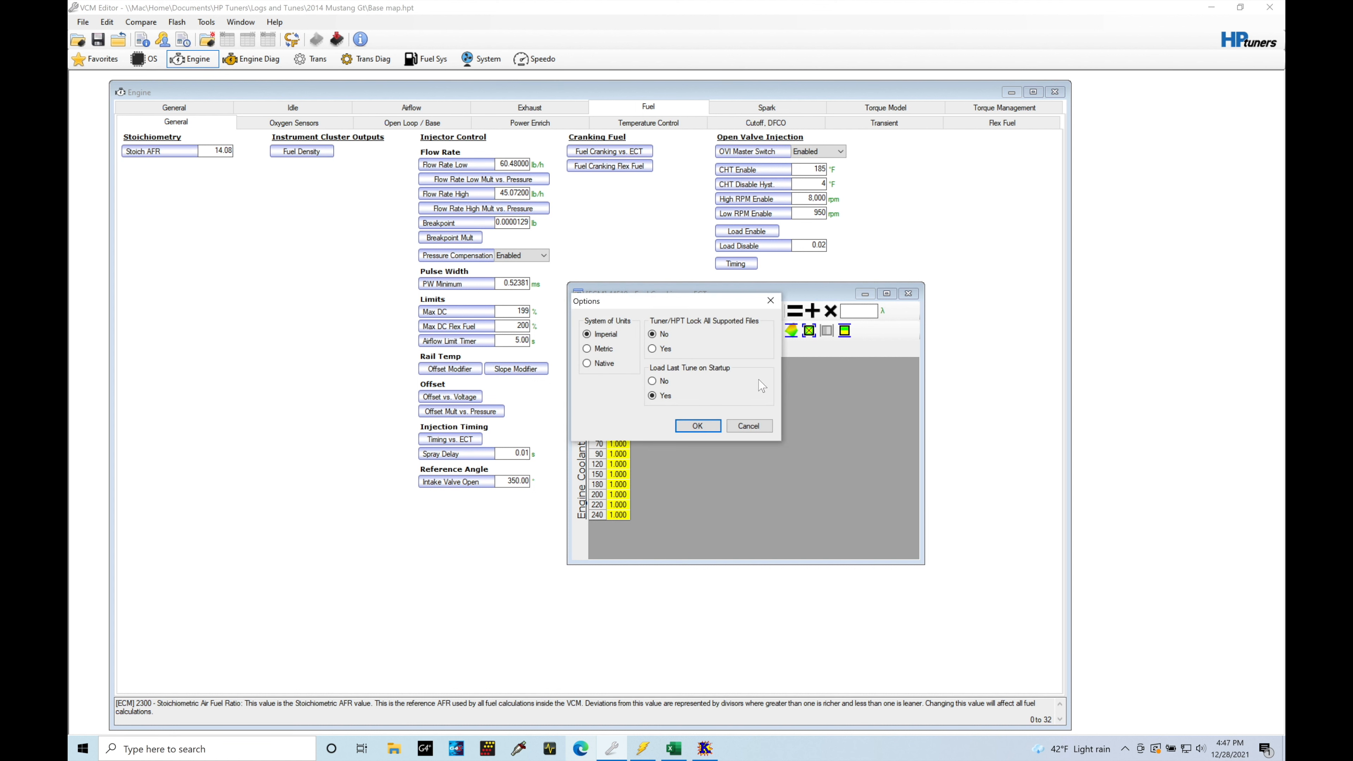
click(205, 22)
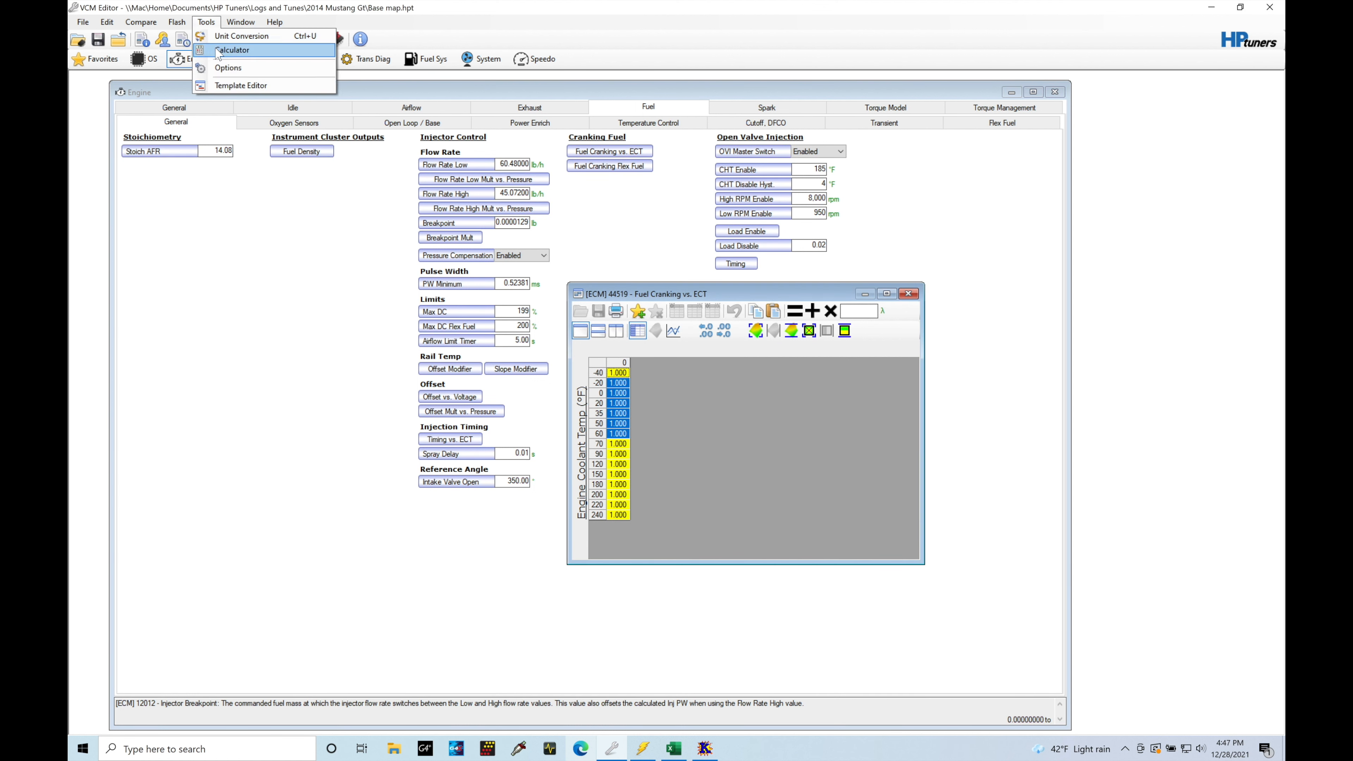
click(233, 49)
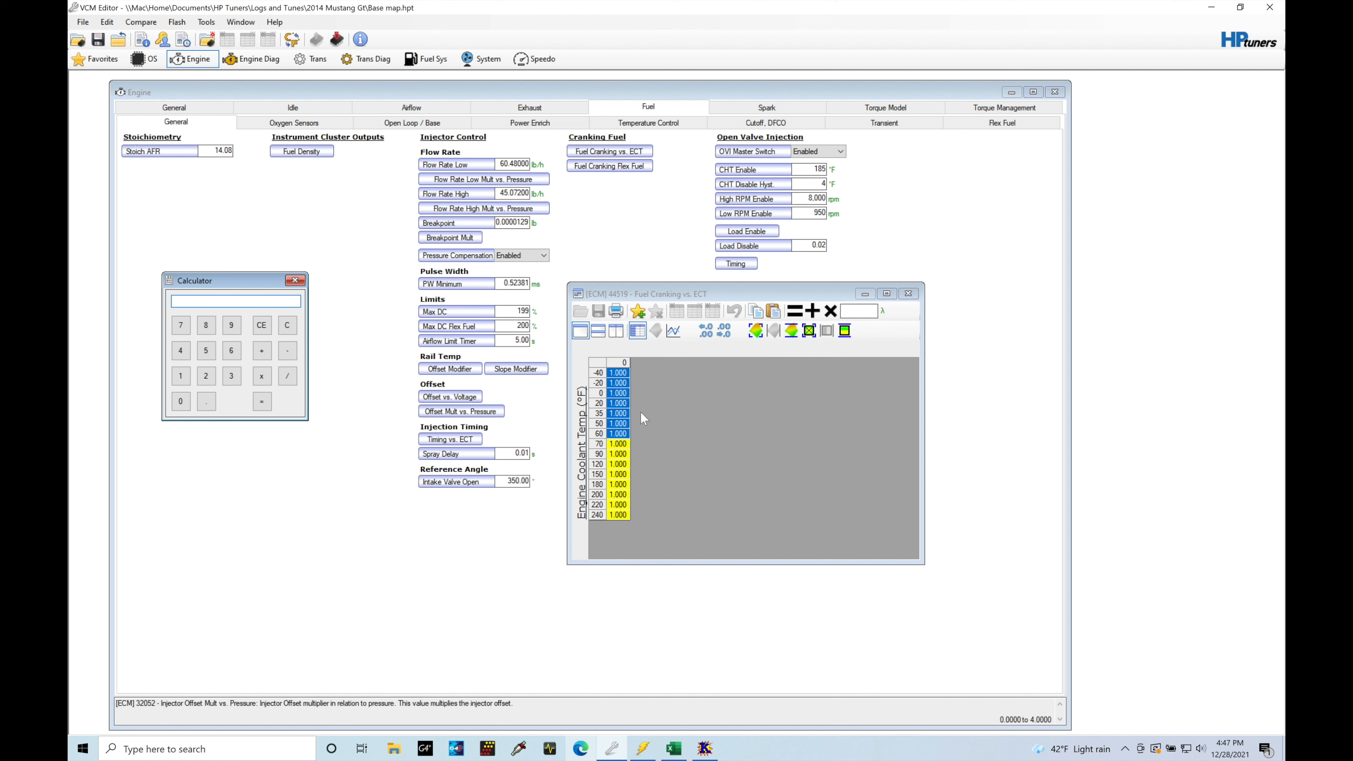
click(235, 301)
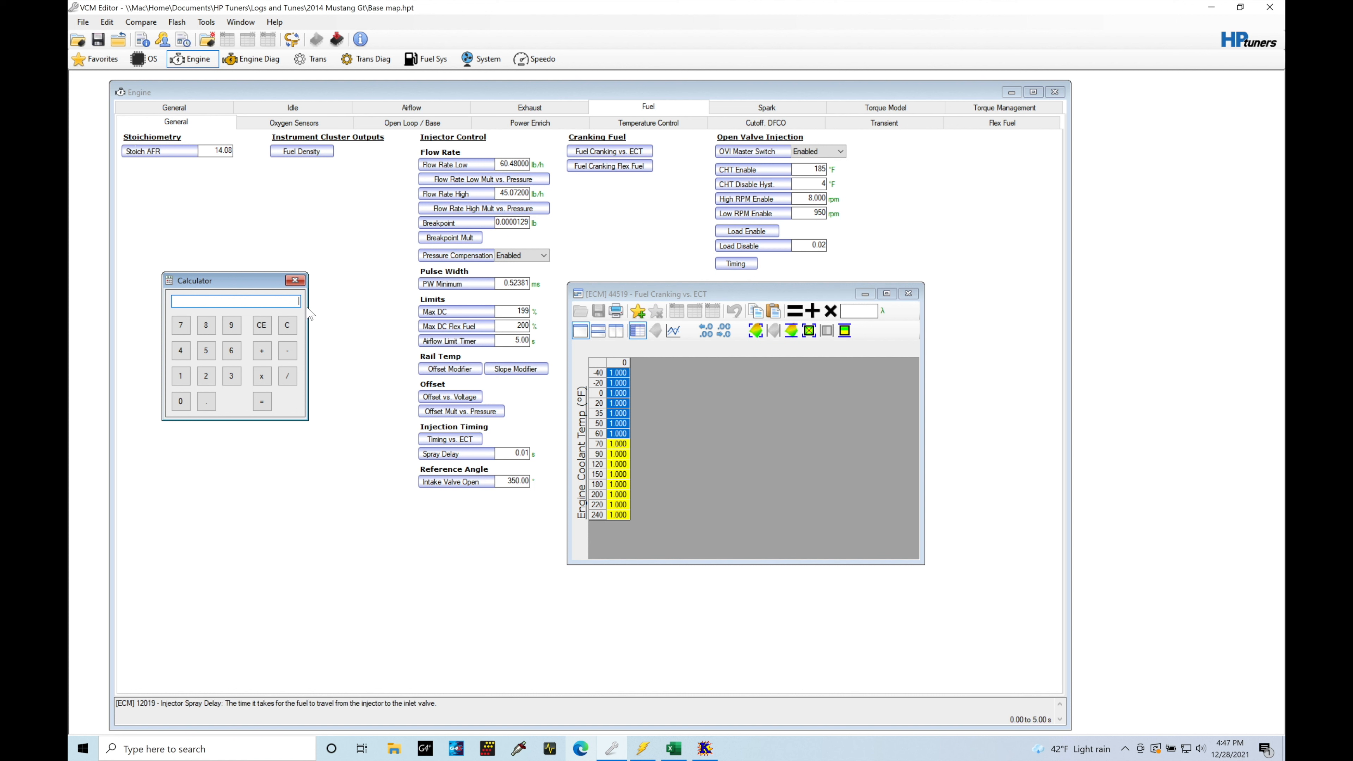
mouse_move(329, 336)
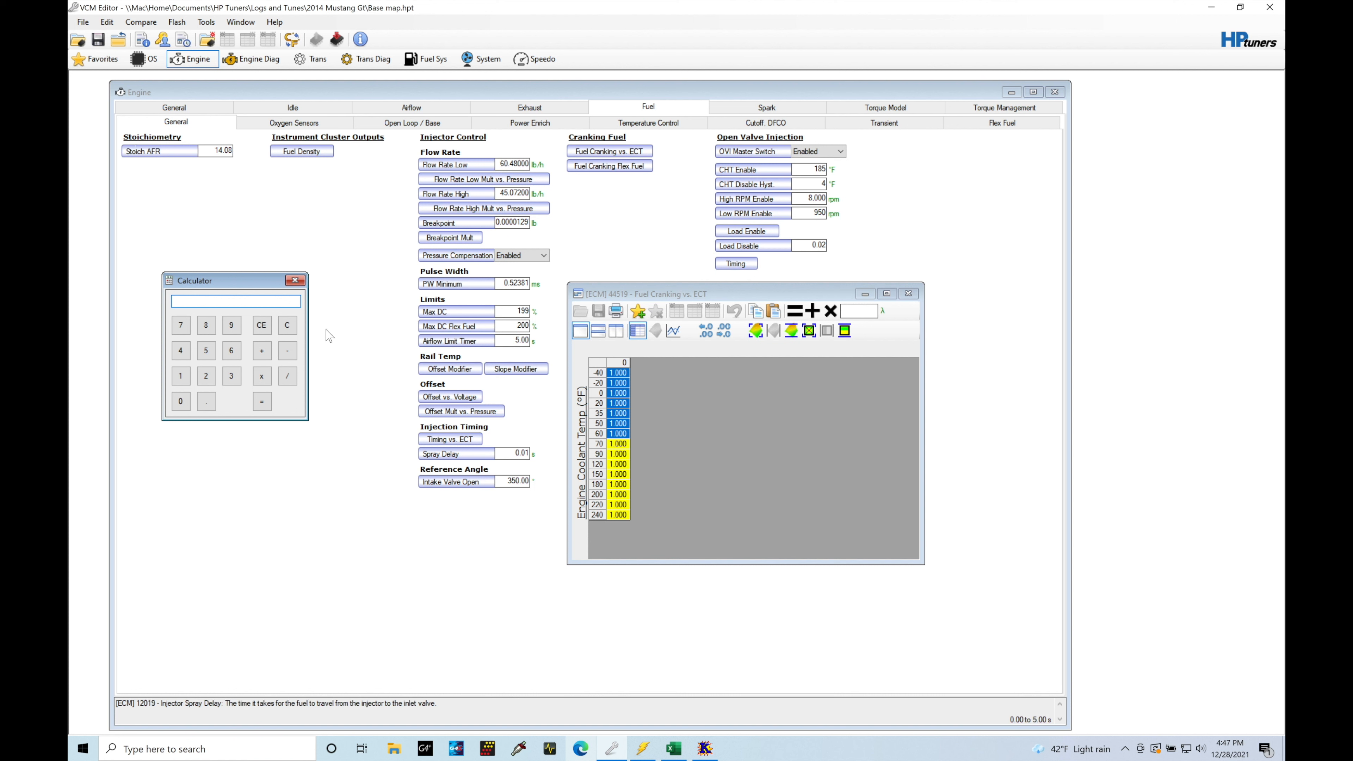
click(180, 375)
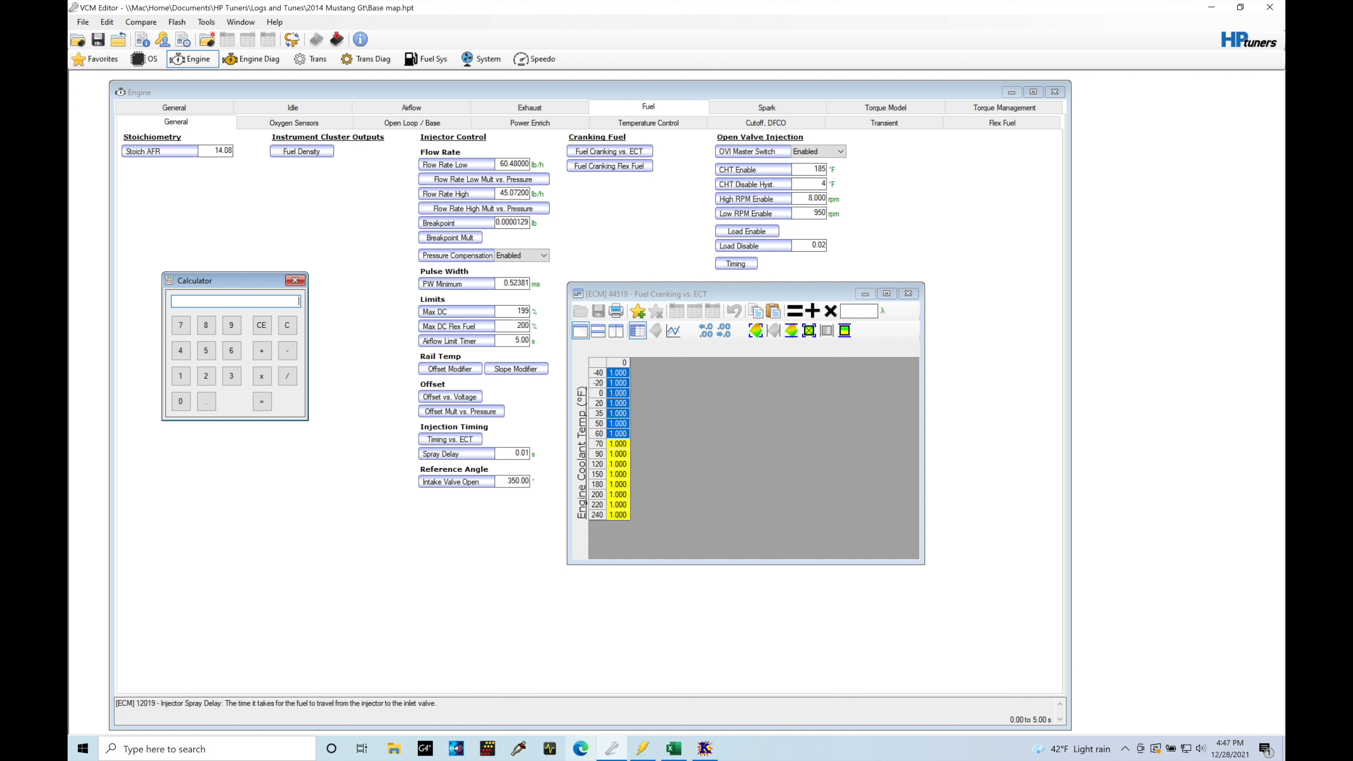
click(180, 401)
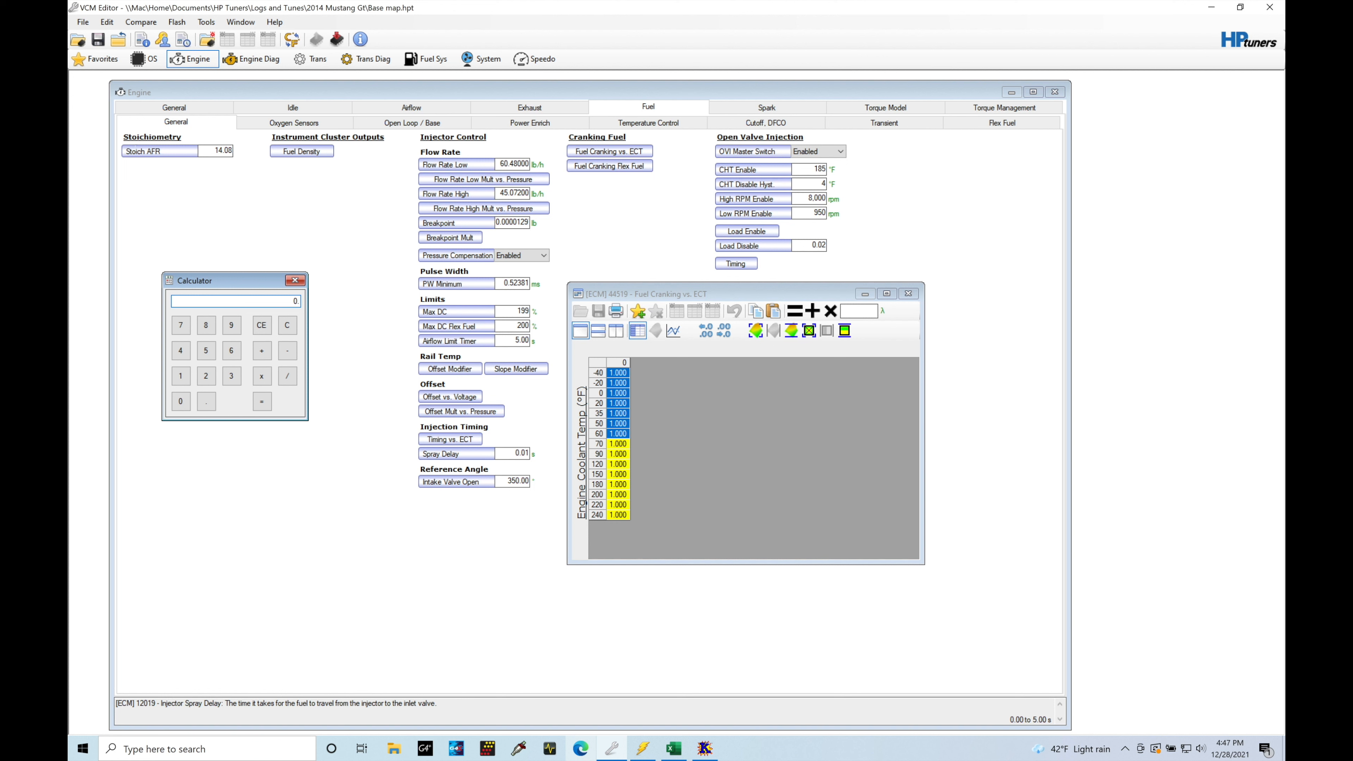